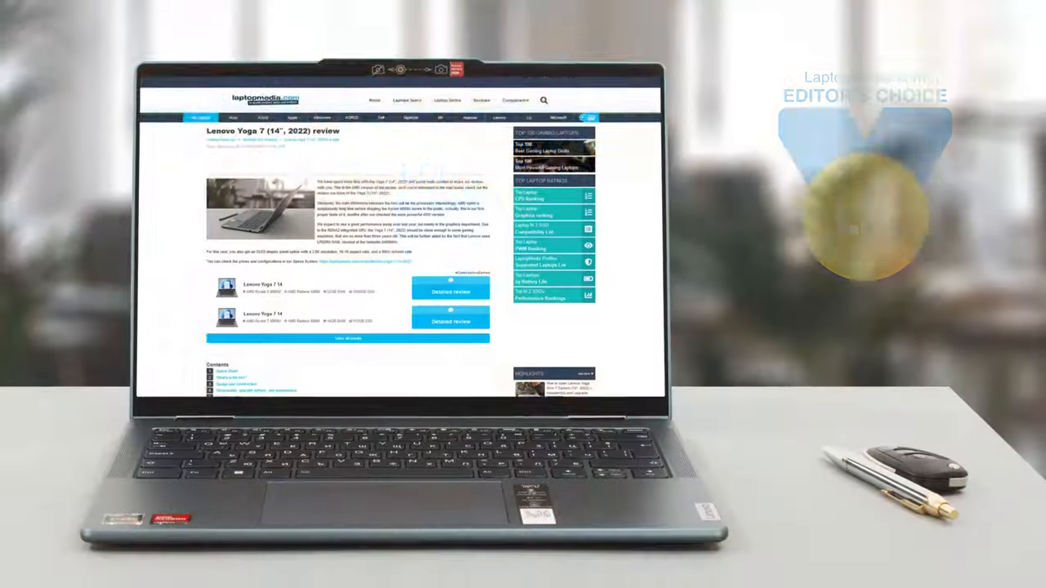
scroll("down", 3)
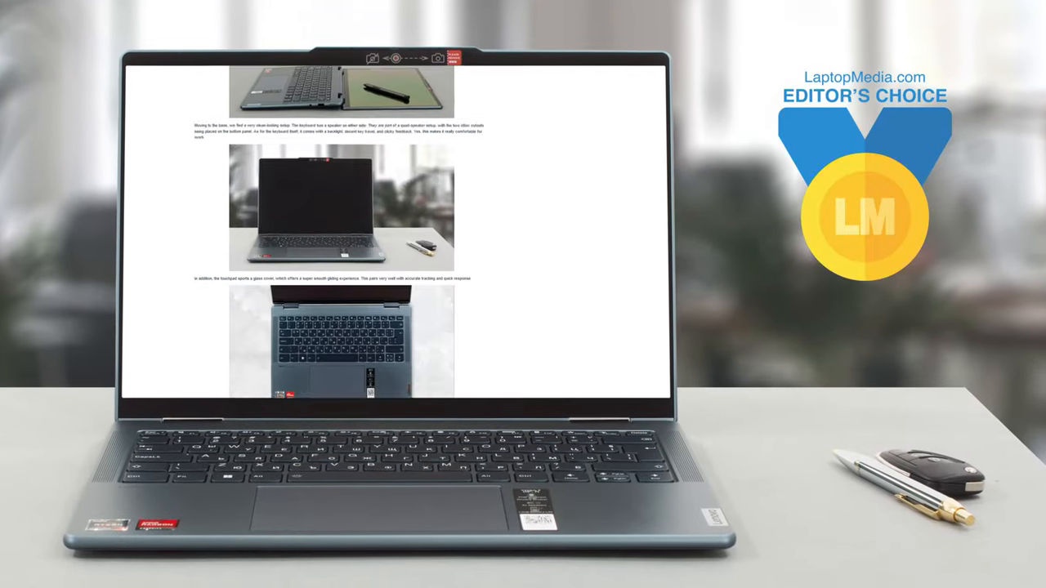
scroll("down", 3)
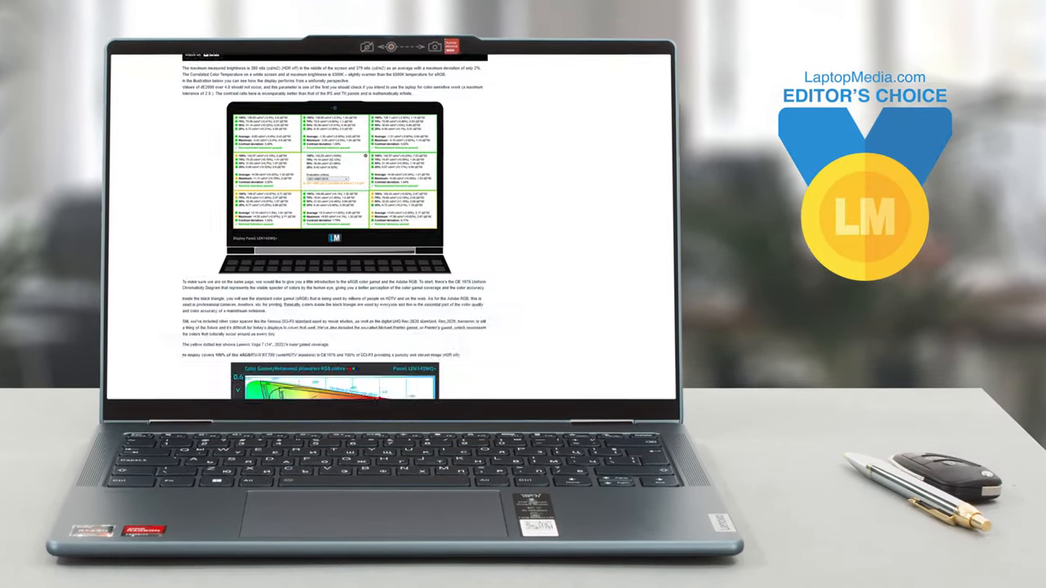
scroll("down", 3)
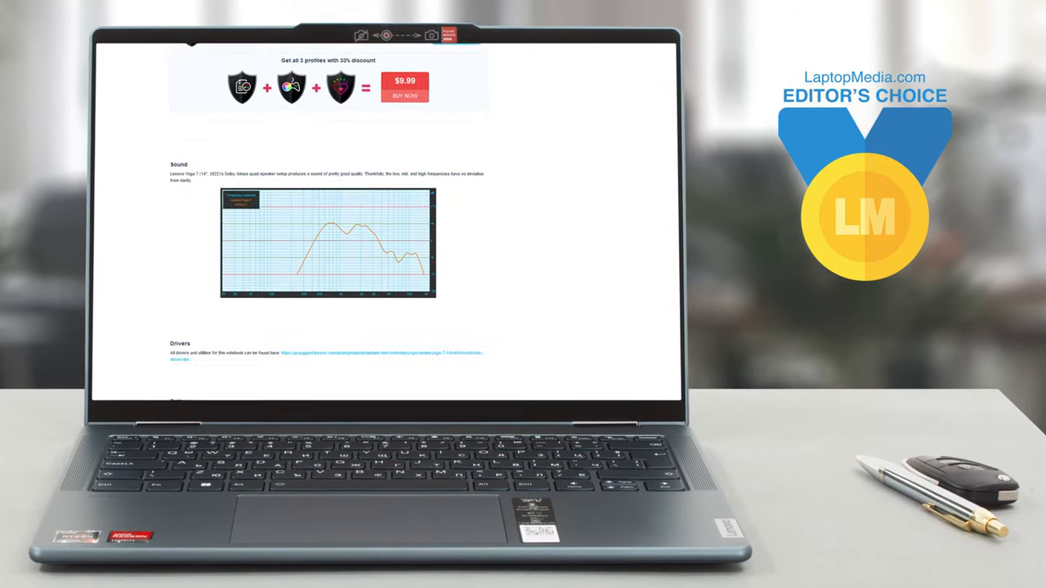